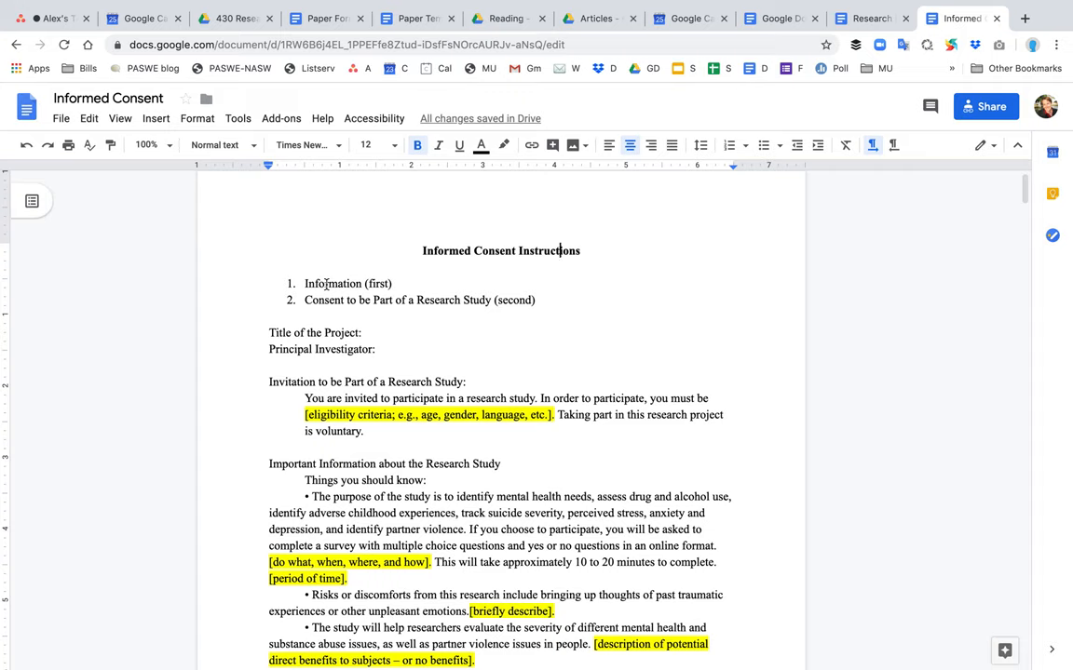
Insert a 'Faculty Mentor' line below 'Principal Investigator:' followed by a blank line
double_click(332, 284)
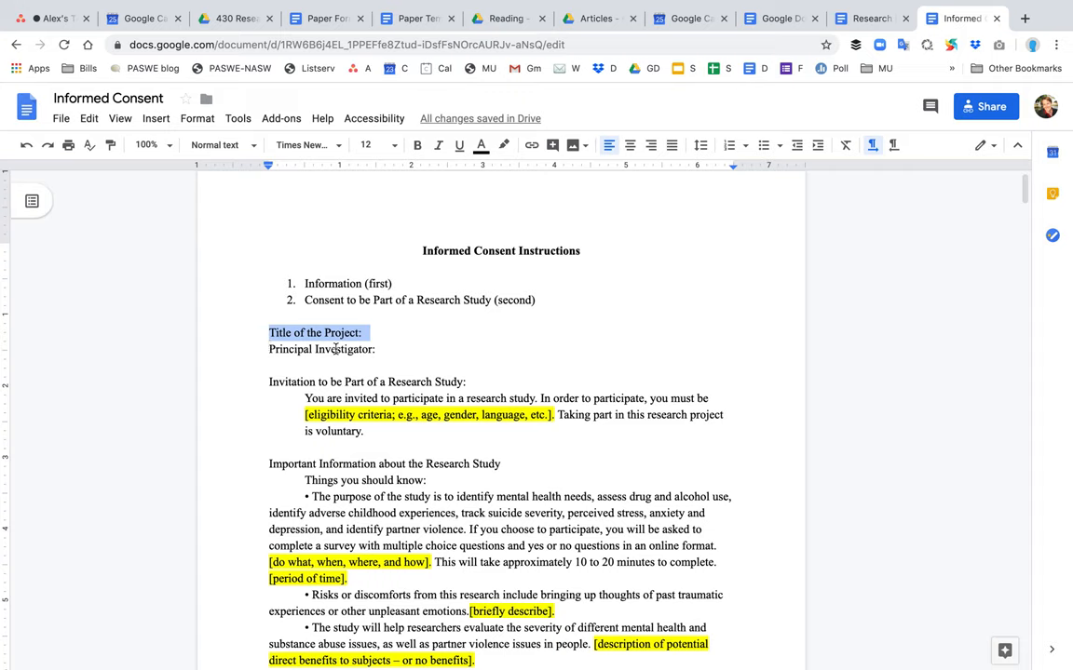
click(298, 332)
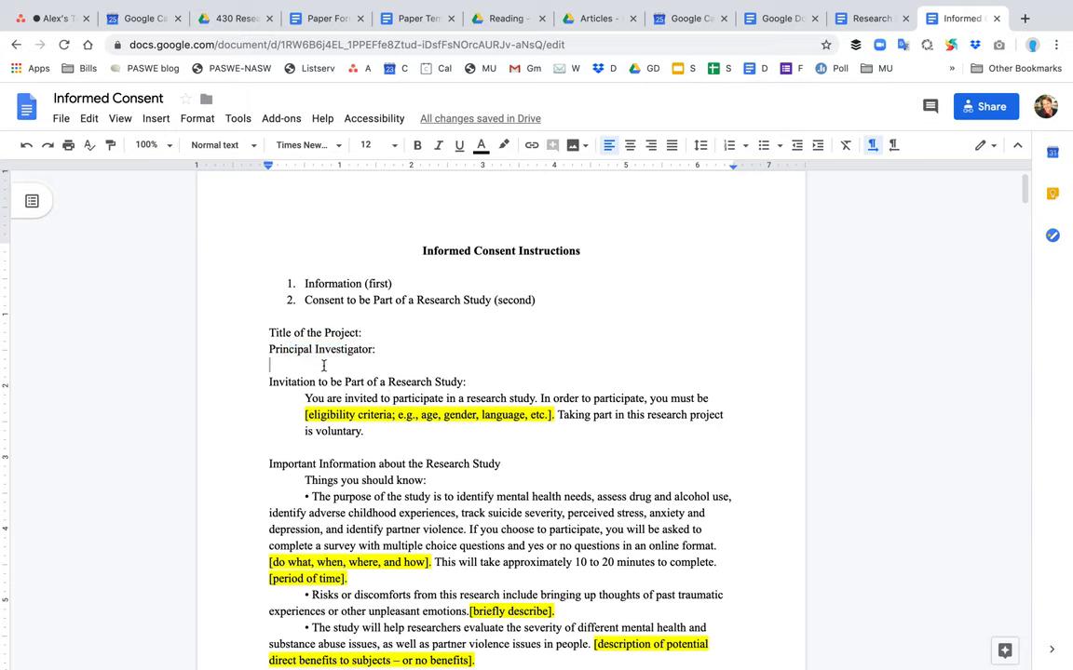
text(Faculty)
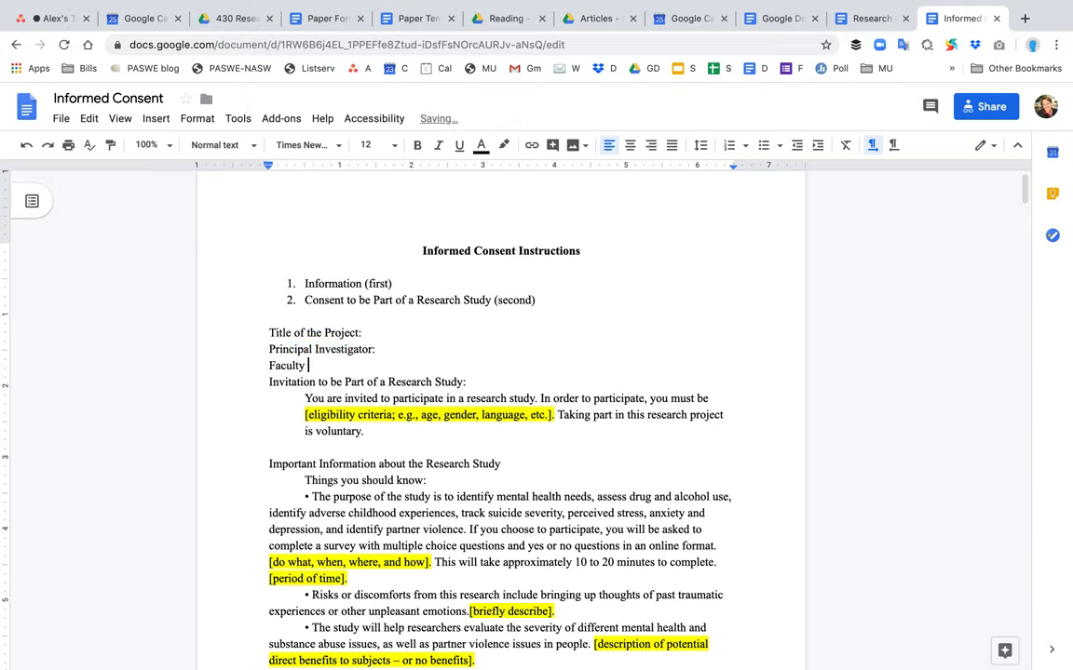
text(Mentor)
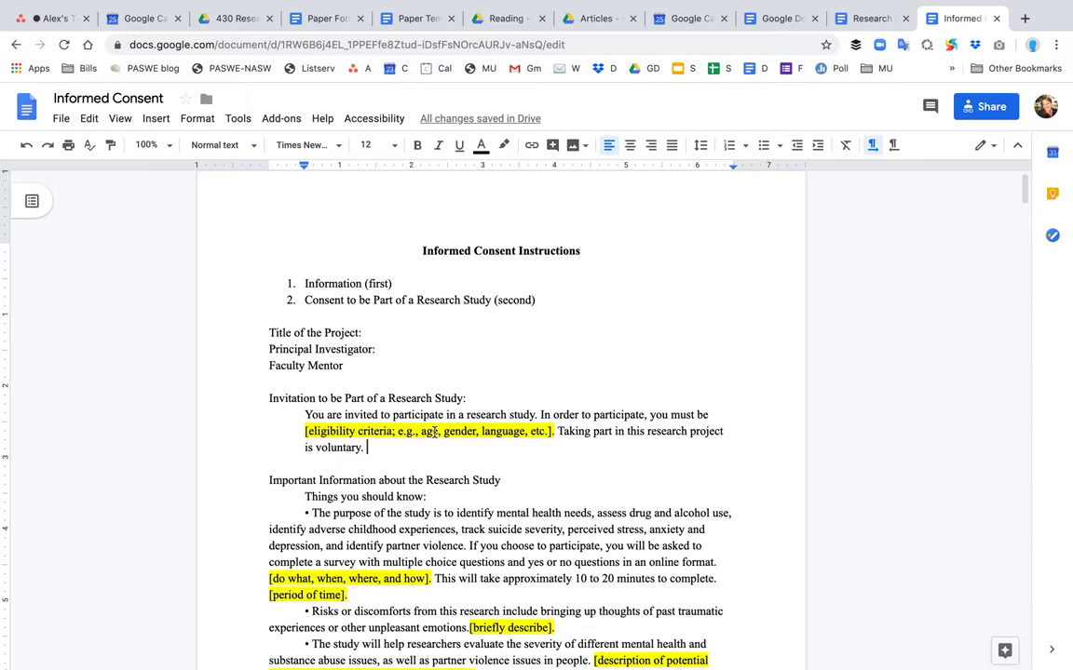
click(433, 431)
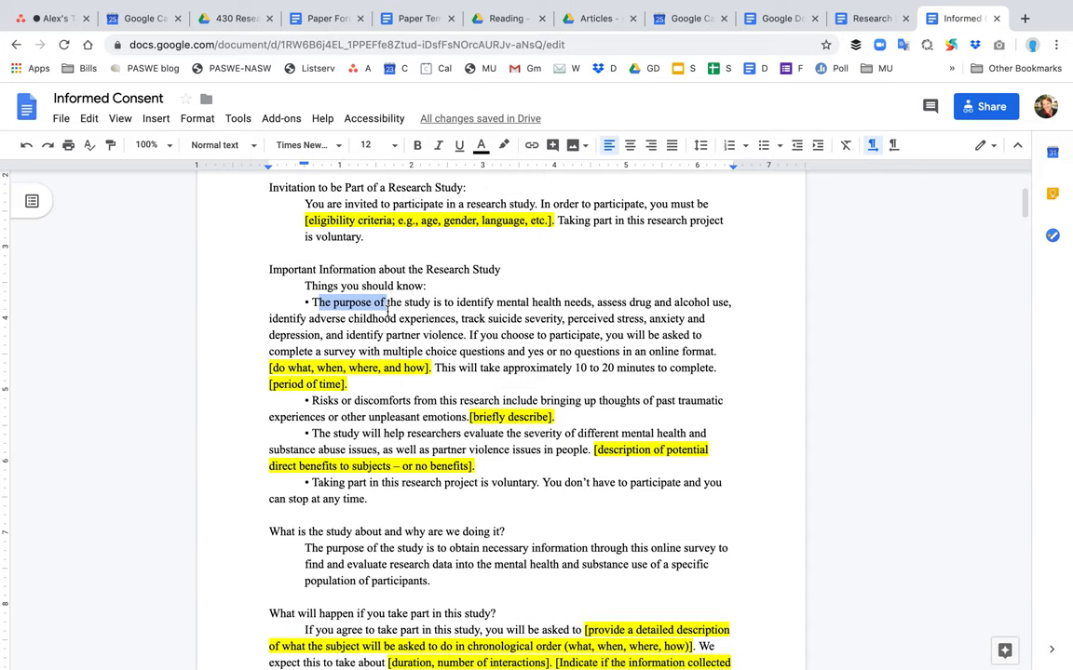
mouse_move(469, 330)
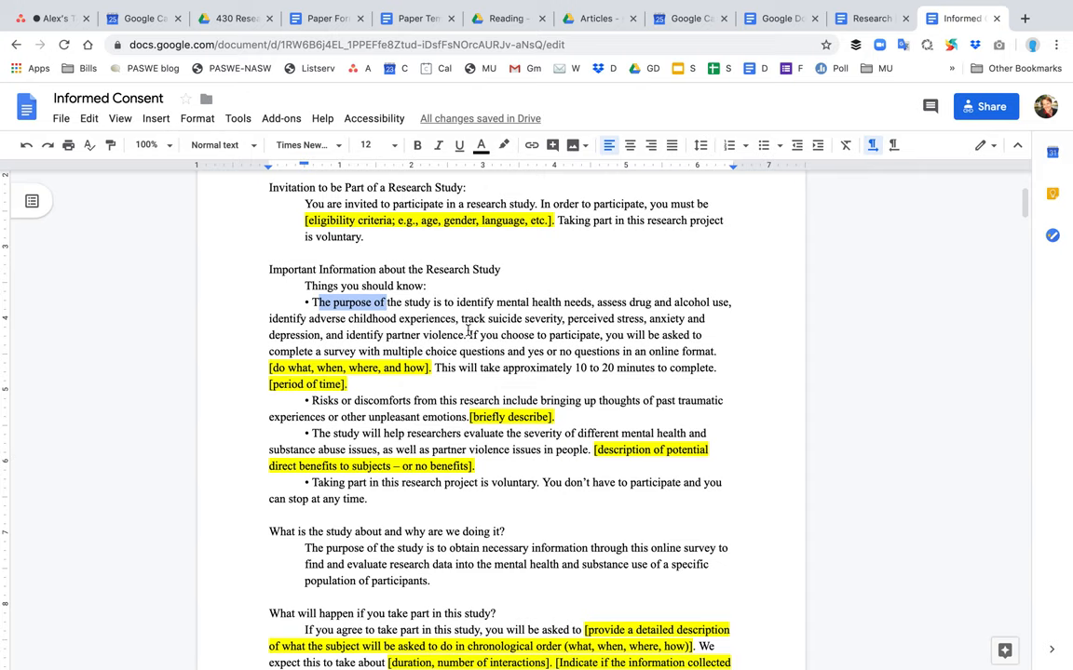
Replace '10 to 20 minutes' with '3 to 5 minutes' in the purpose bullet
scroll(down, 3)
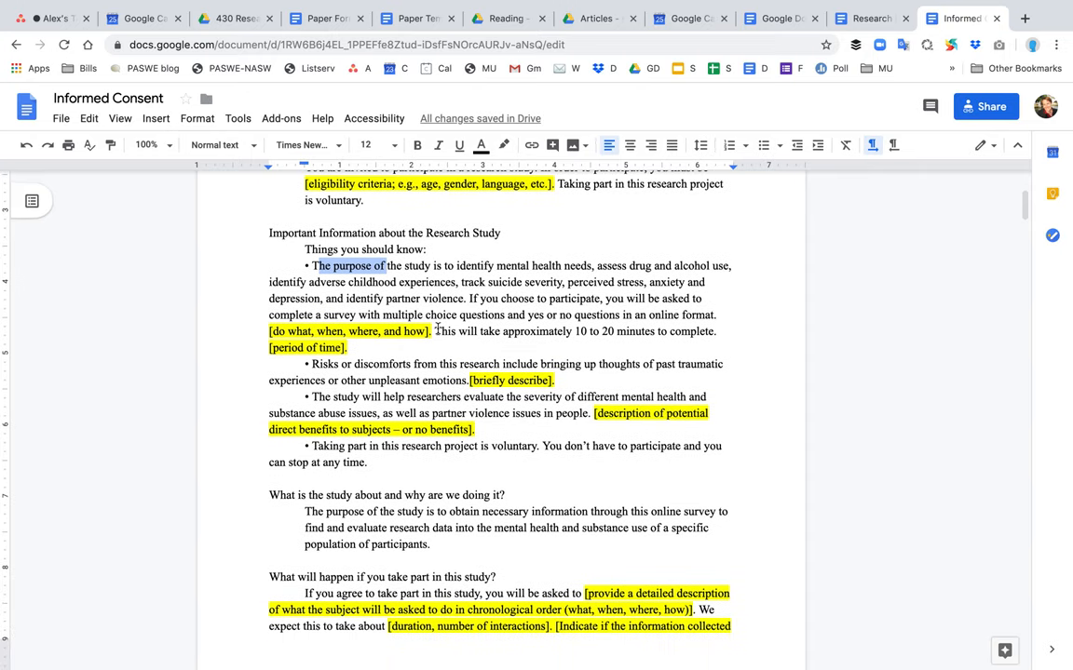
scroll(down, 3)
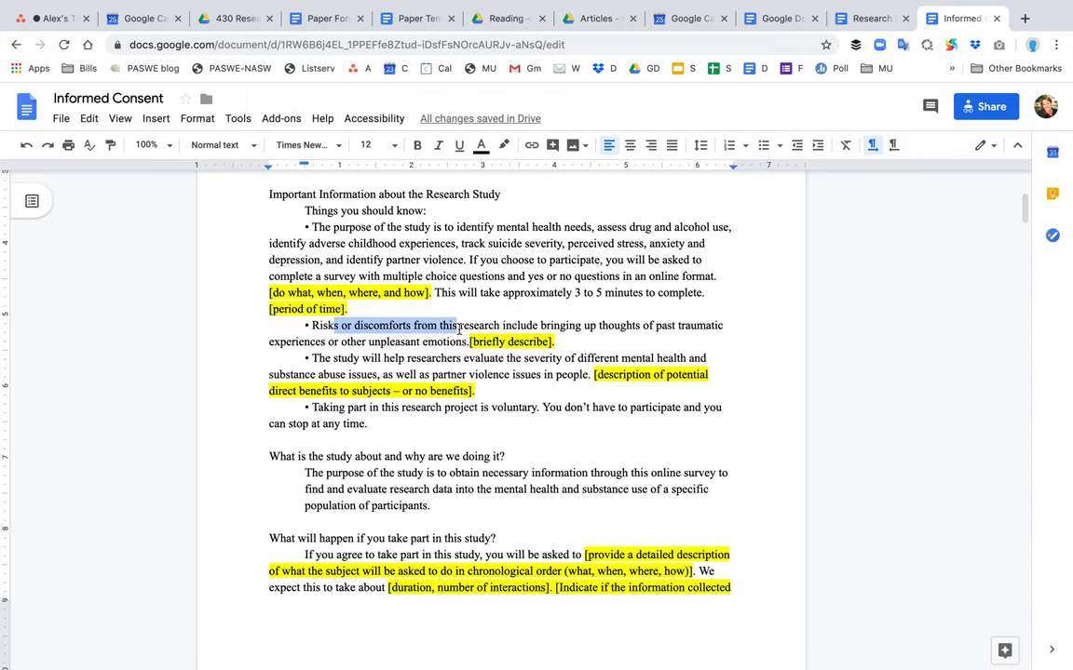
scroll(down, 3)
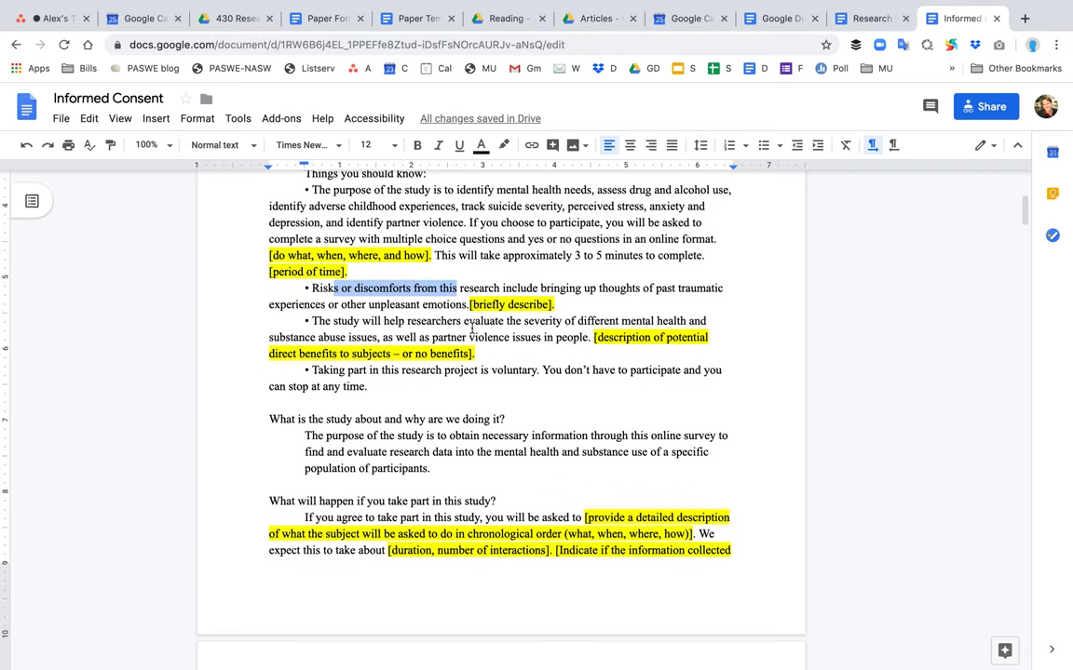
mouse_move(469, 329)
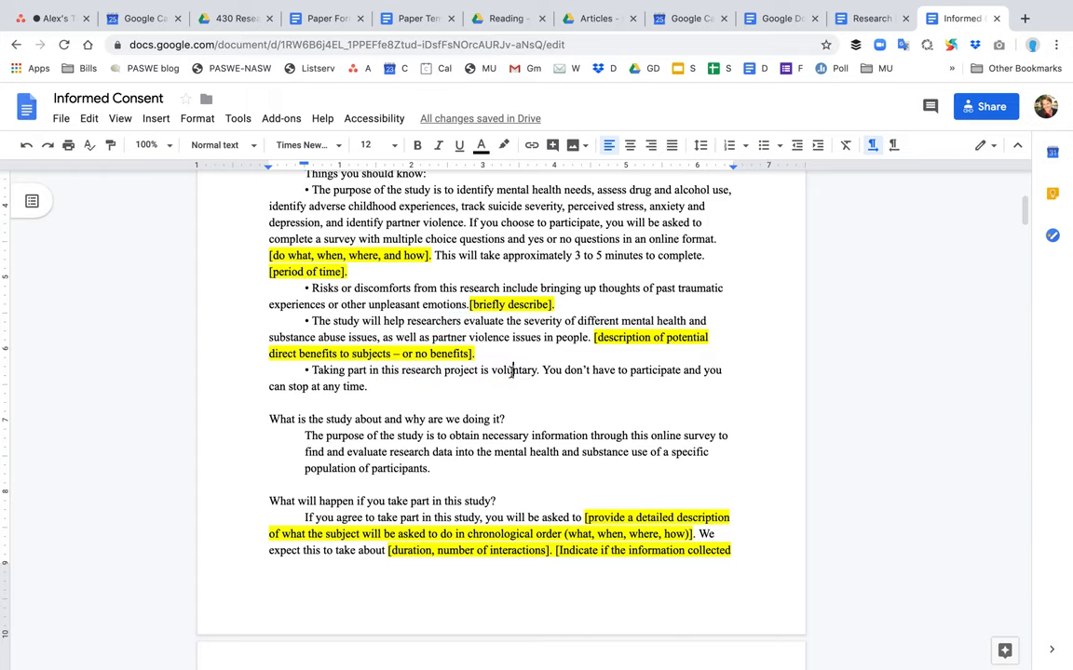
scroll(down, 3)
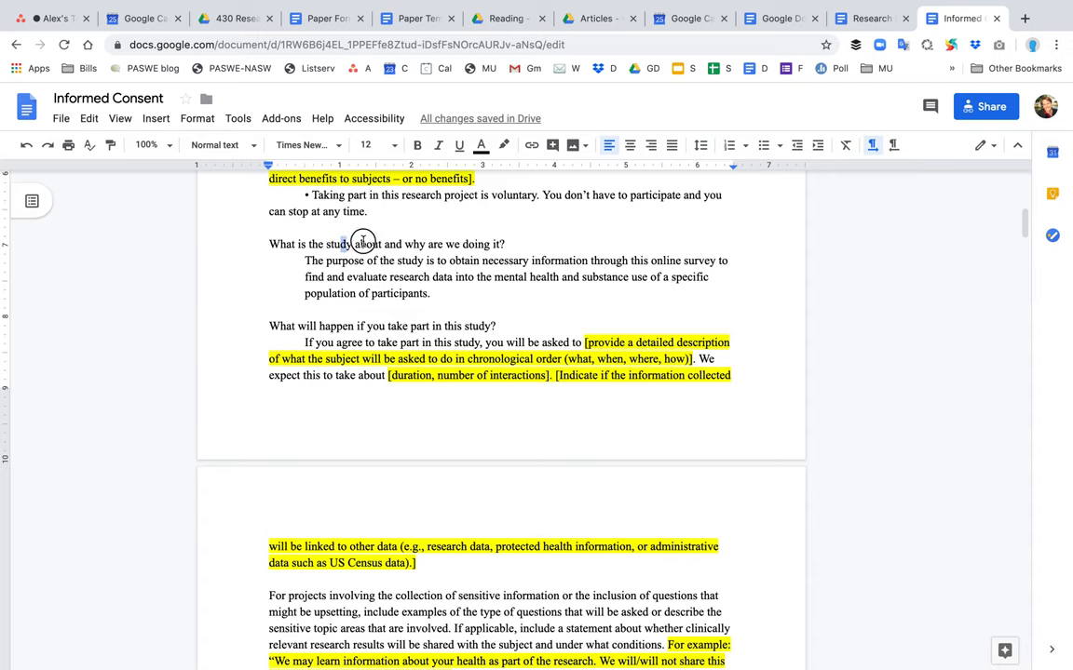
scroll(down, 3)
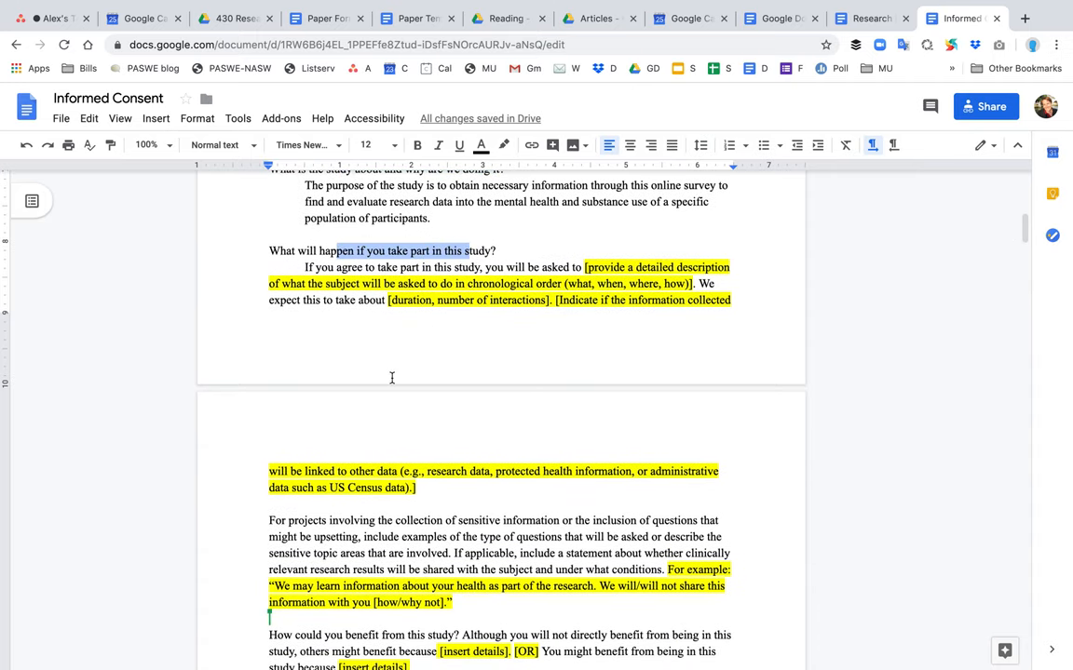
scroll(down, 3)
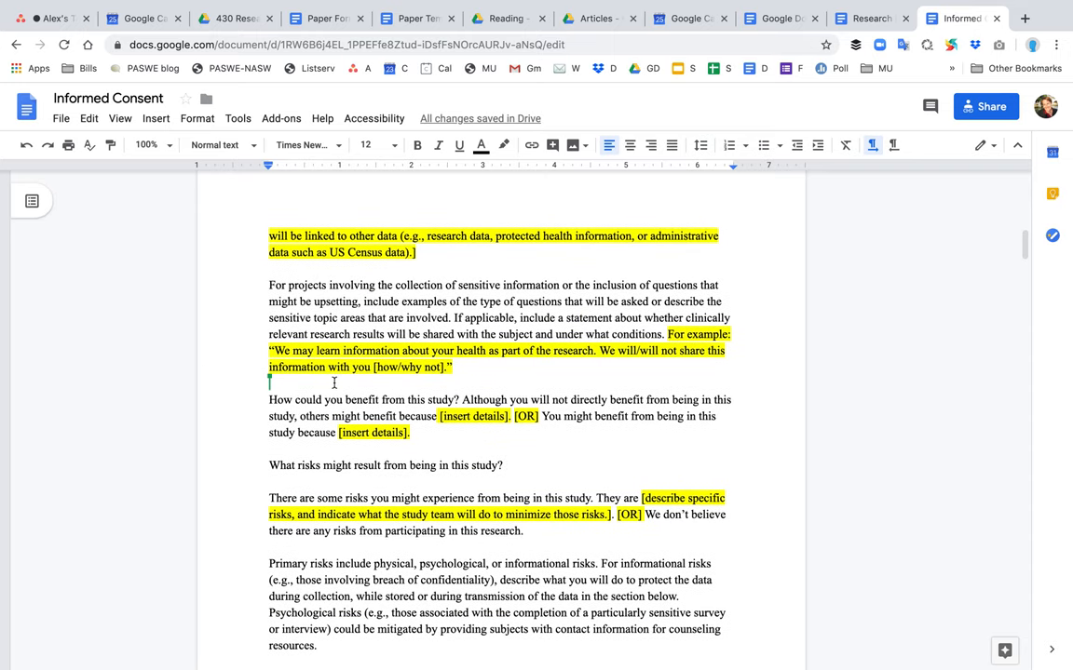
mouse_move(320, 460)
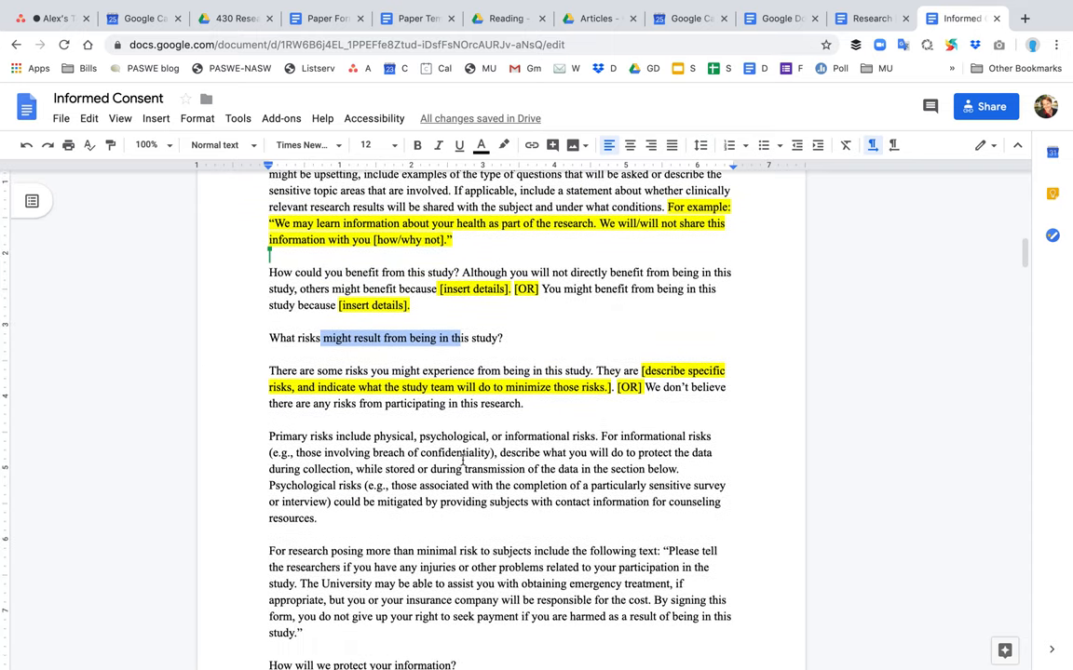
scroll(down, 3)
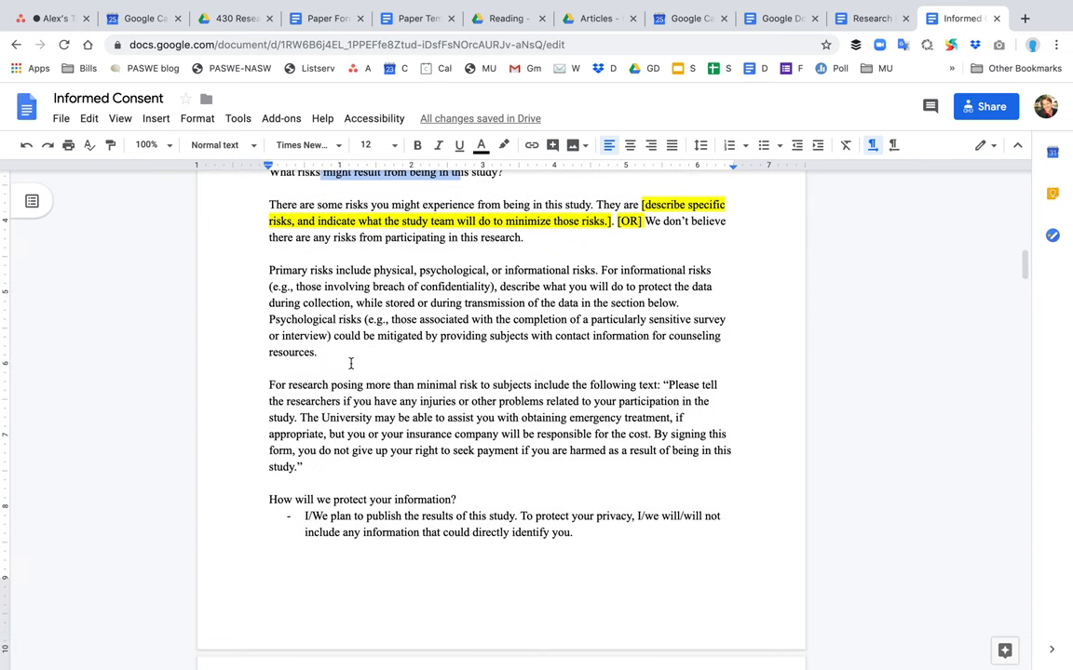
drag(269, 270, 341, 351)
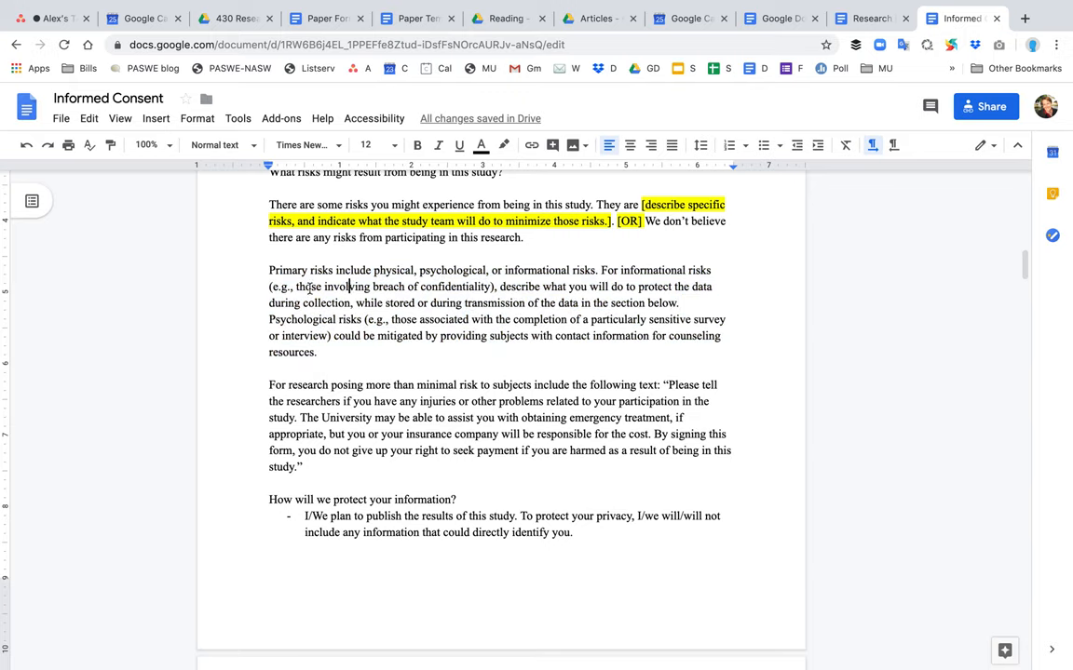
scroll(down, 3)
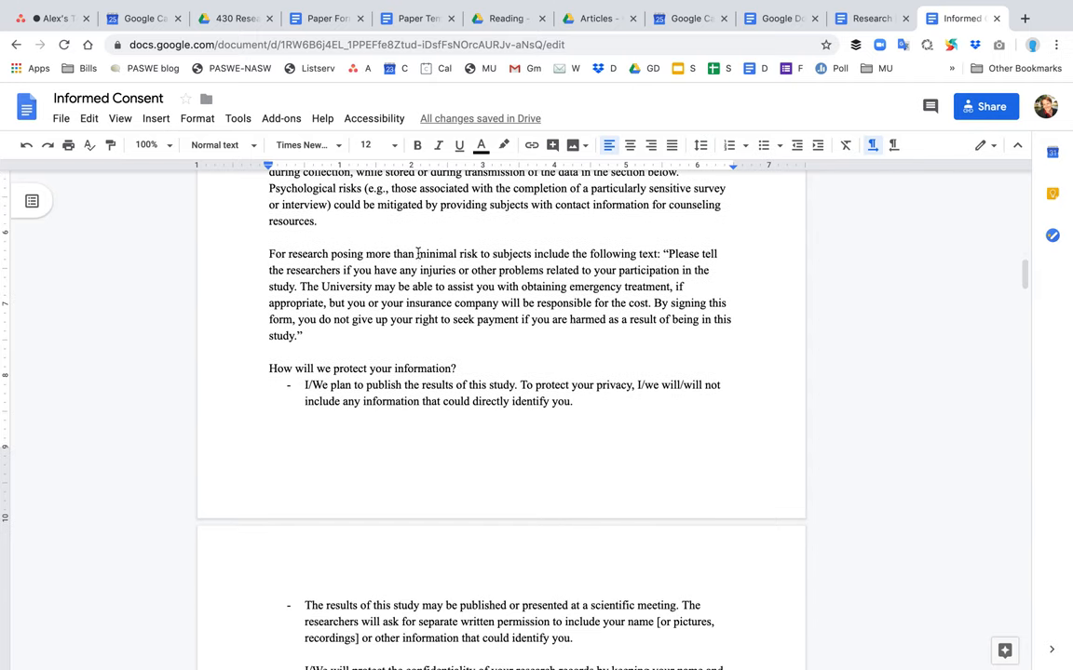
double_click(435, 253)
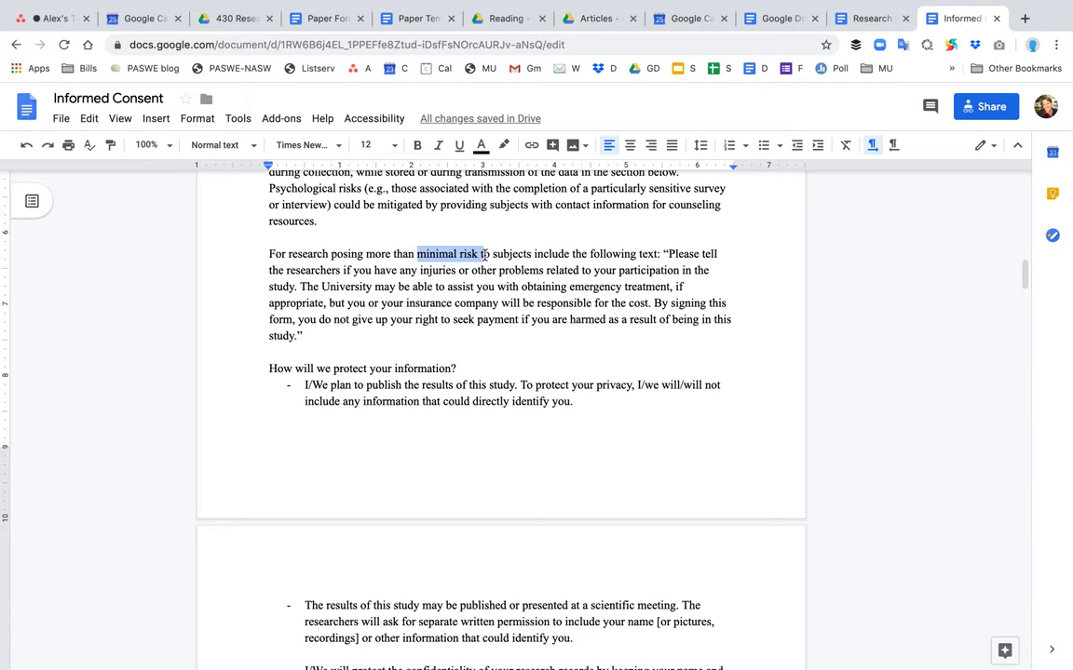
scroll(down, 3)
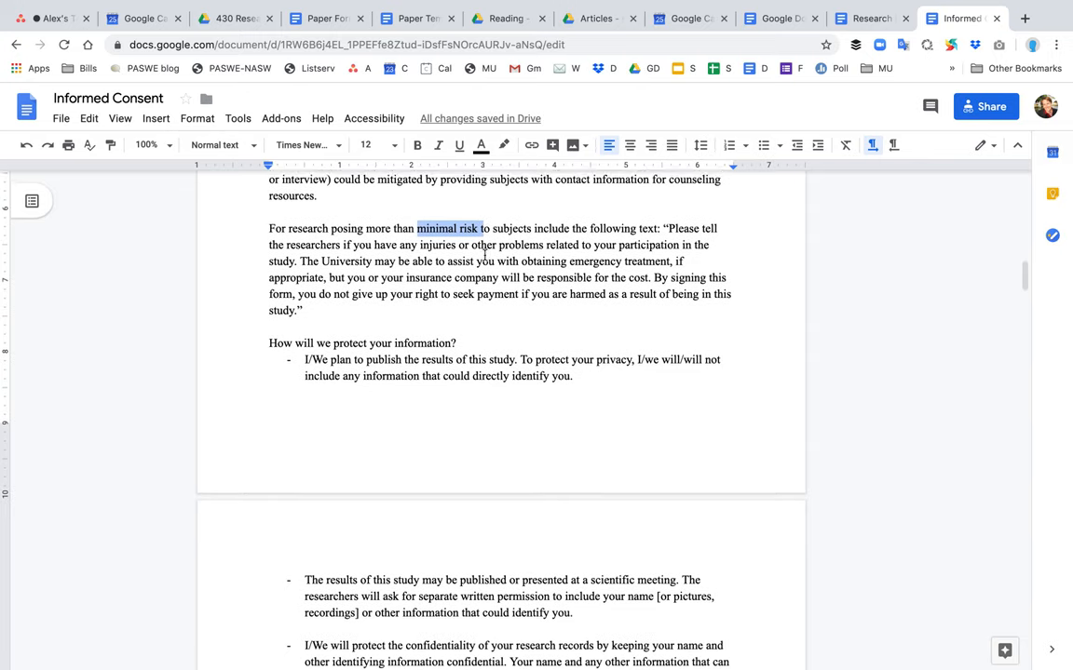
scroll(down, 3)
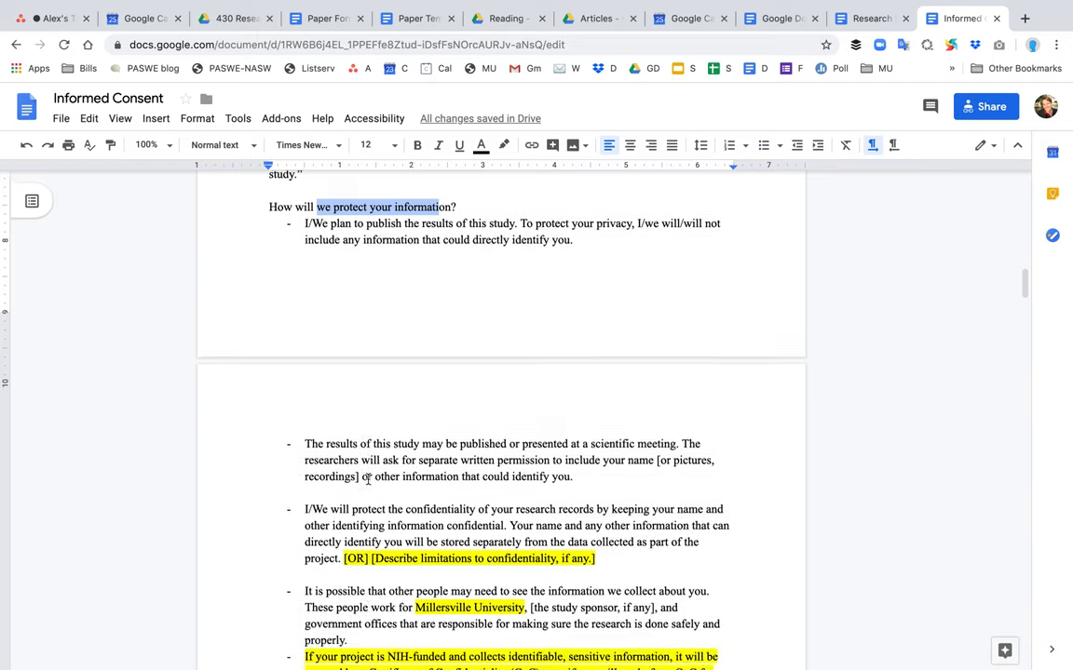
scroll(down, 3)
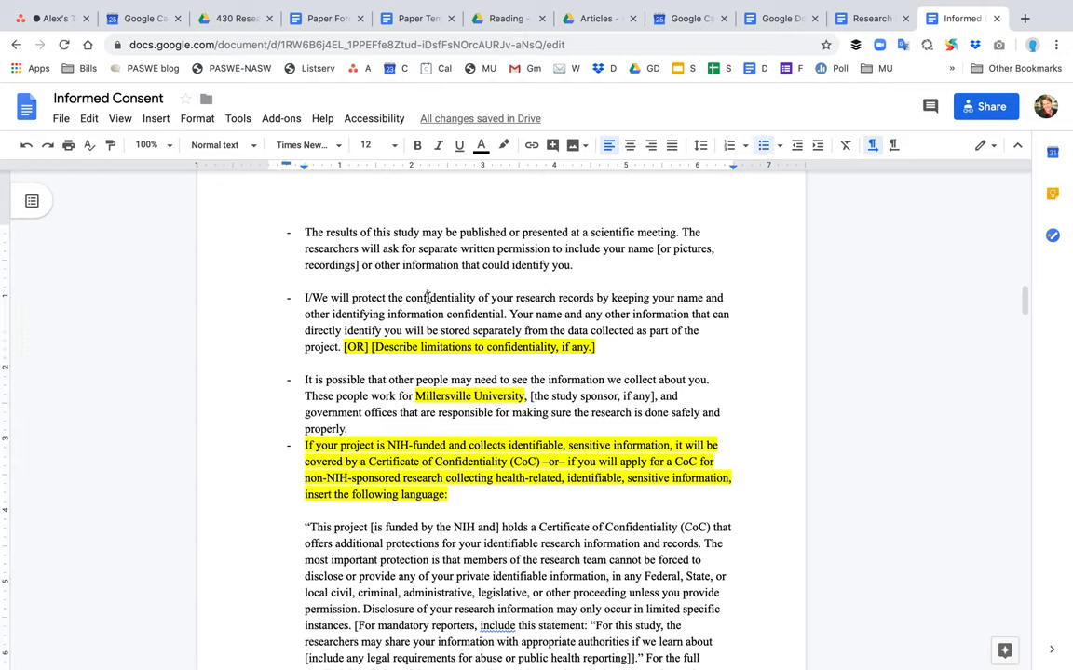
scroll(down, 3)
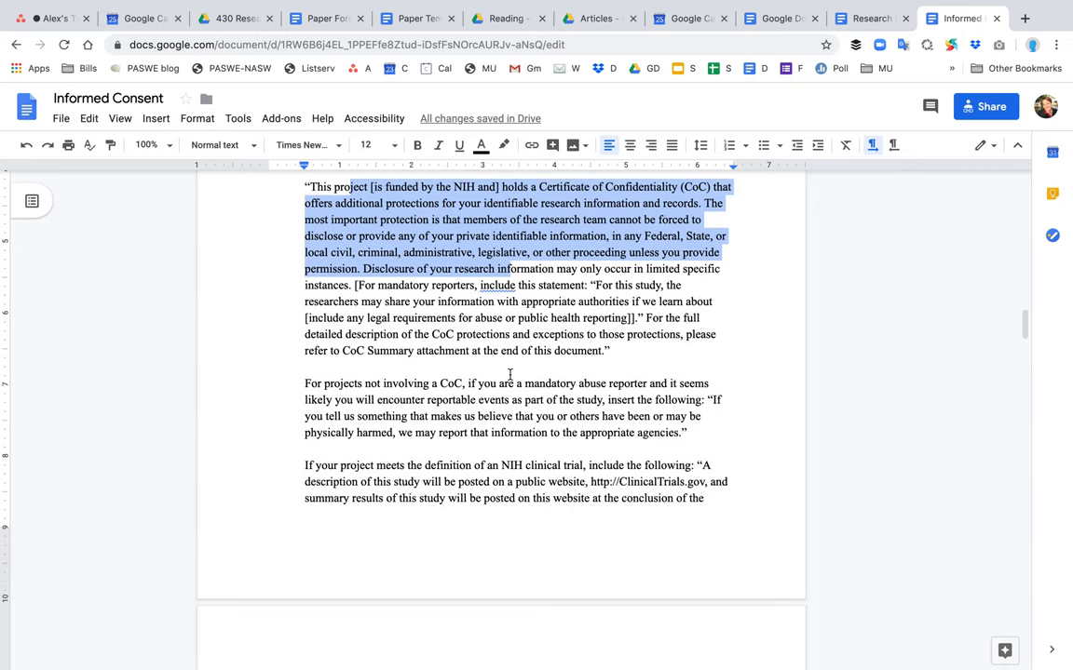
scroll(down, 3)
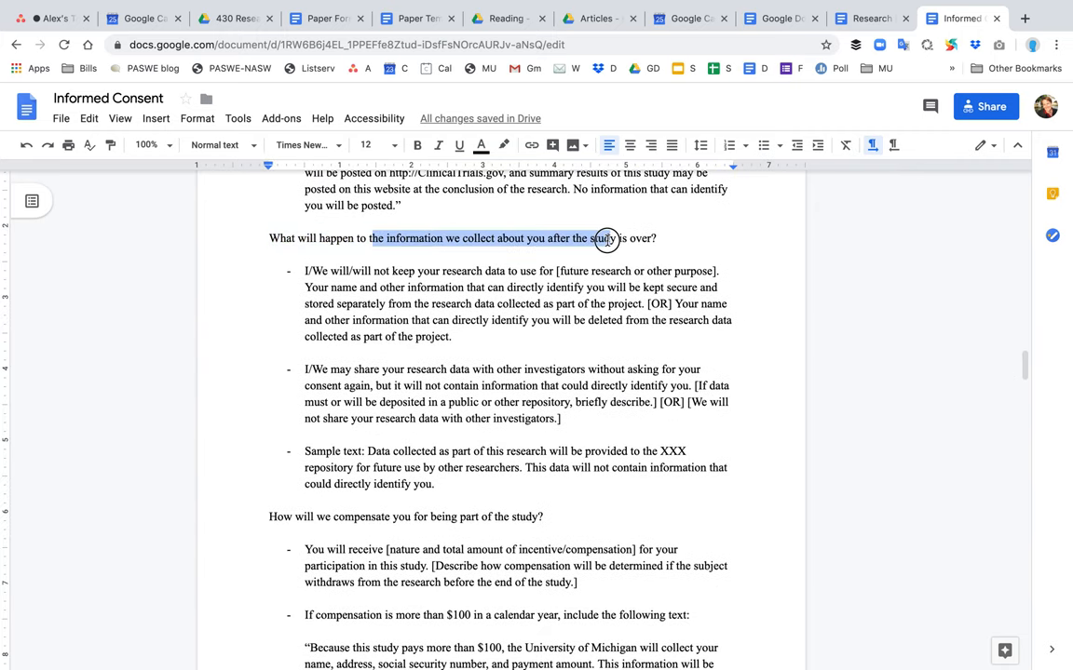
scroll(down, 3)
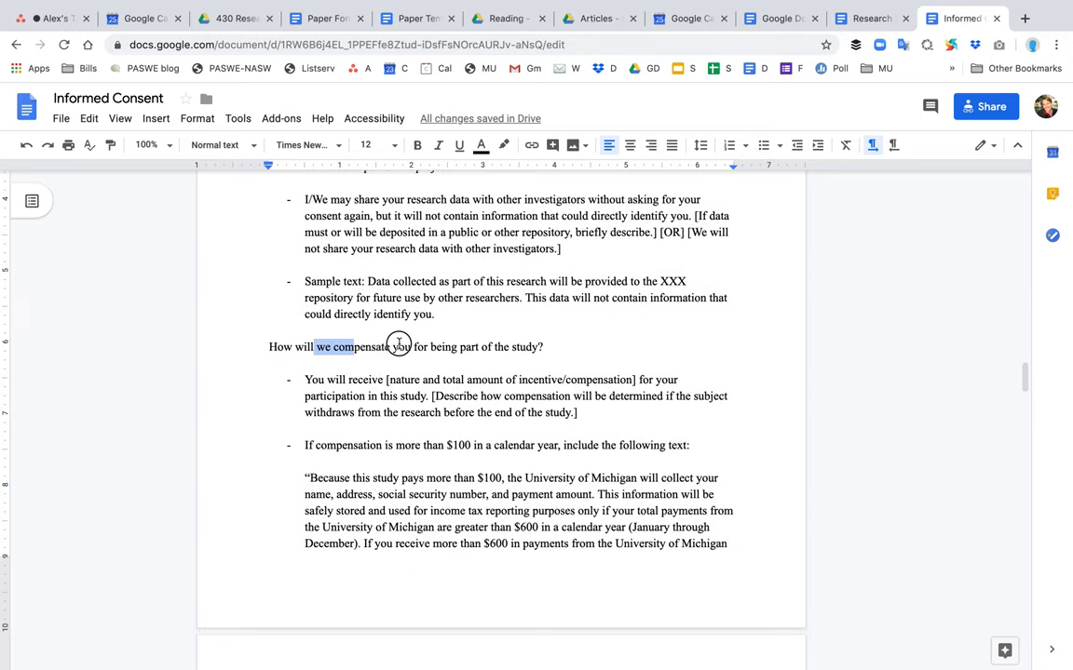
drag(392, 346, 509, 346)
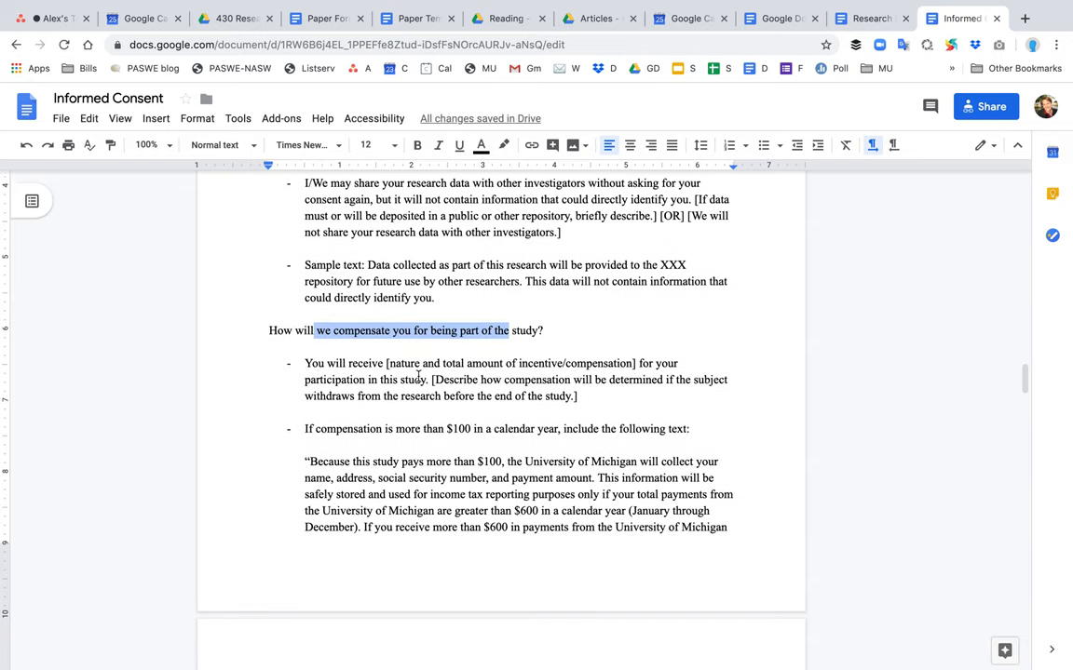
scroll(down, 3)
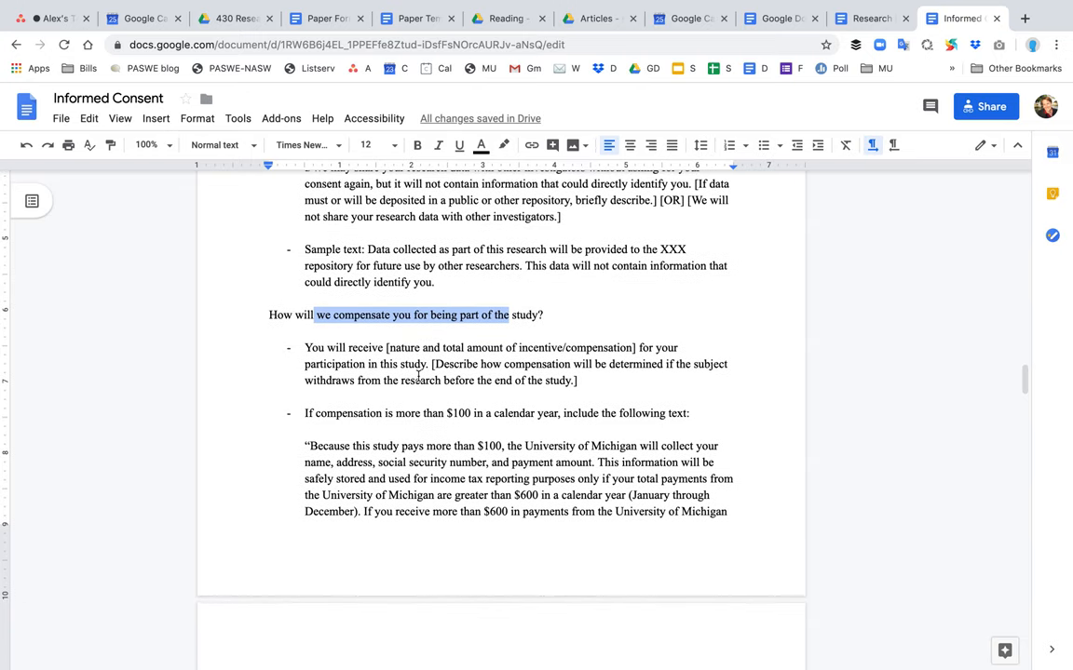
scroll(down, 3)
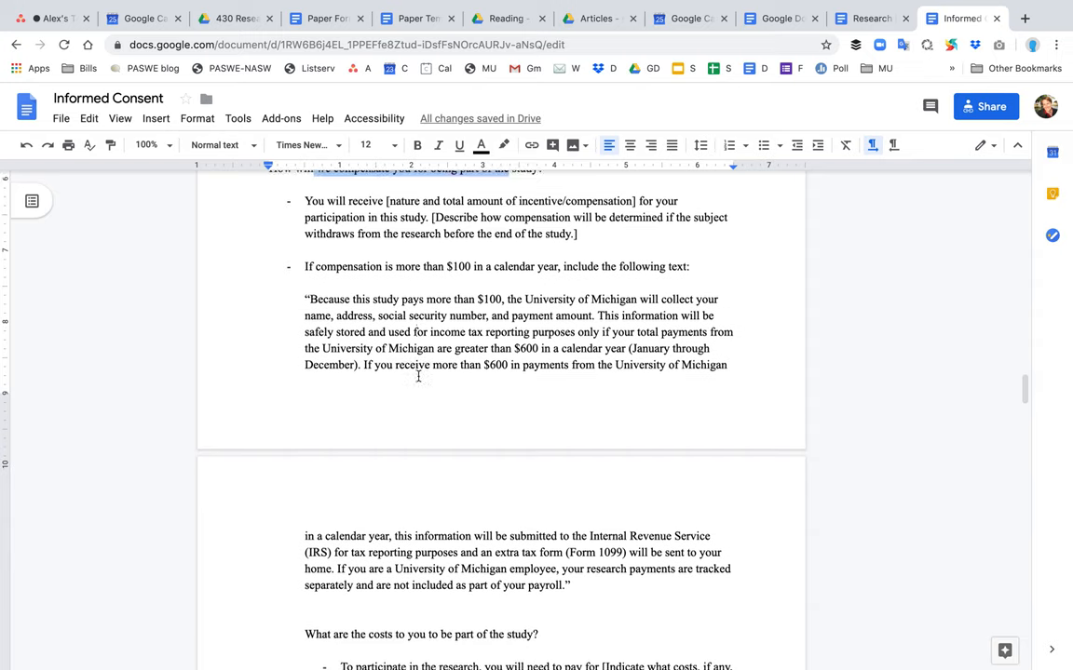
scroll(down, 3)
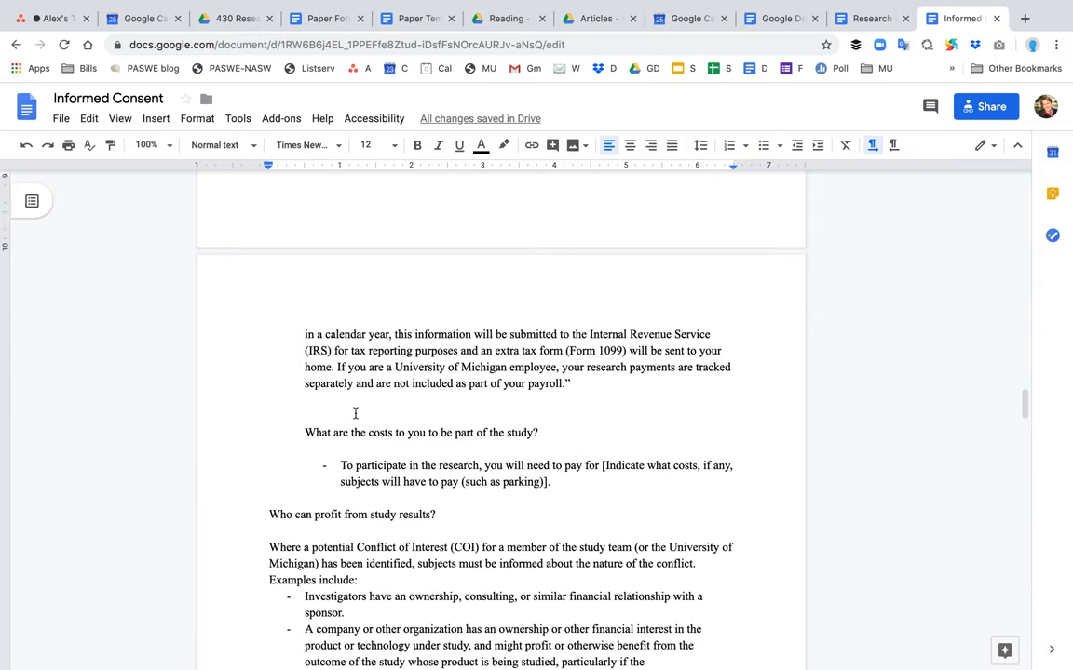
drag(337, 432, 491, 432)
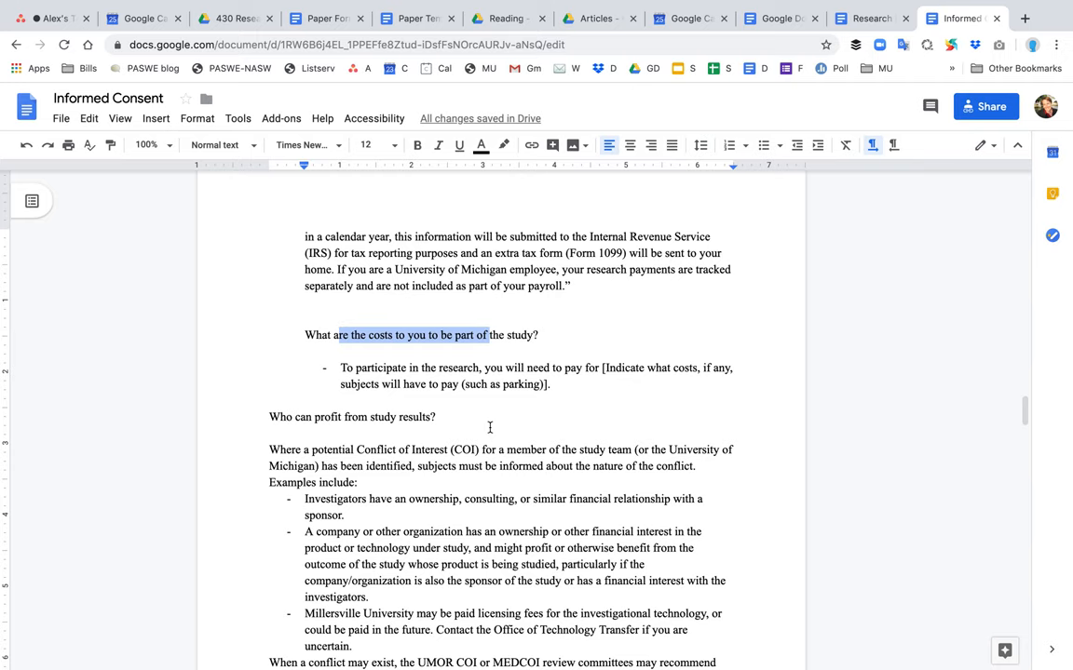
scroll(down, 3)
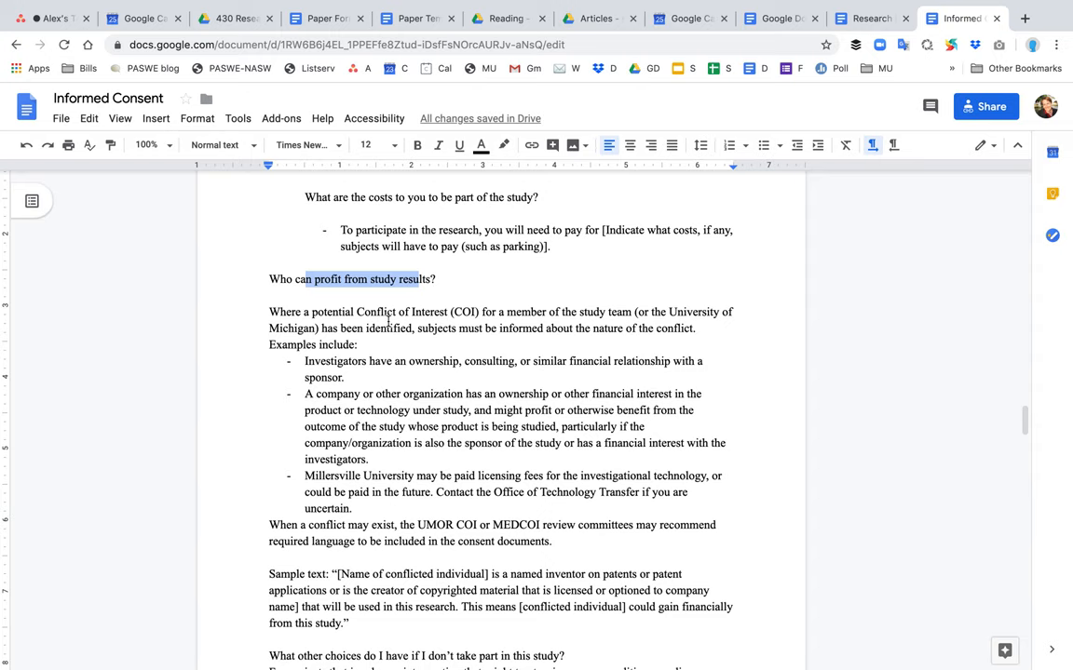
scroll(down, 3)
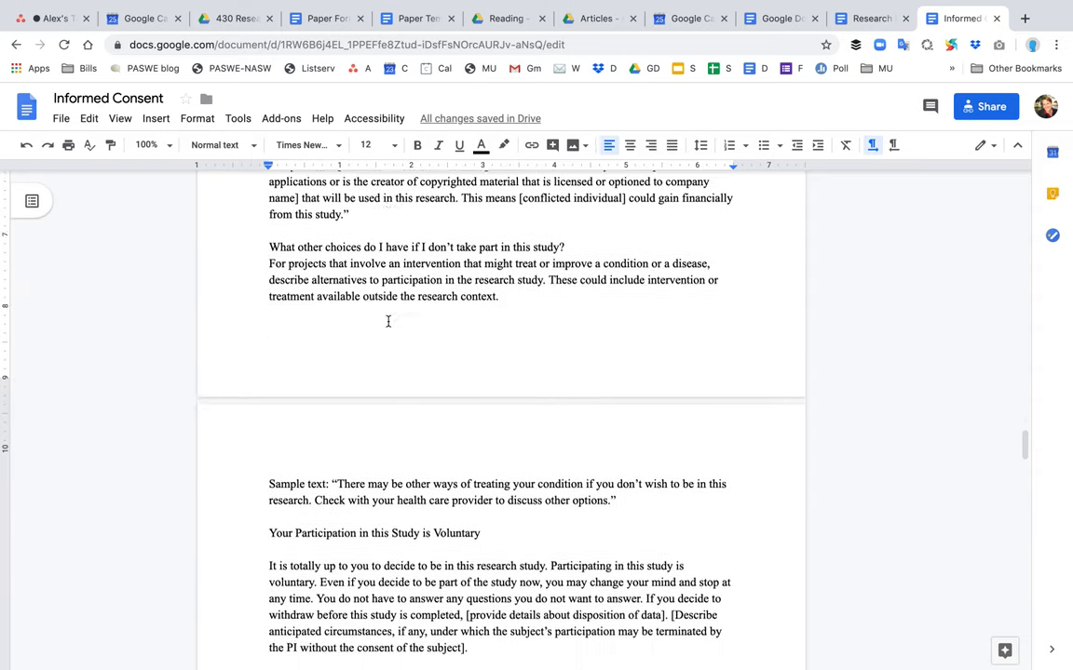
scroll(down, 3)
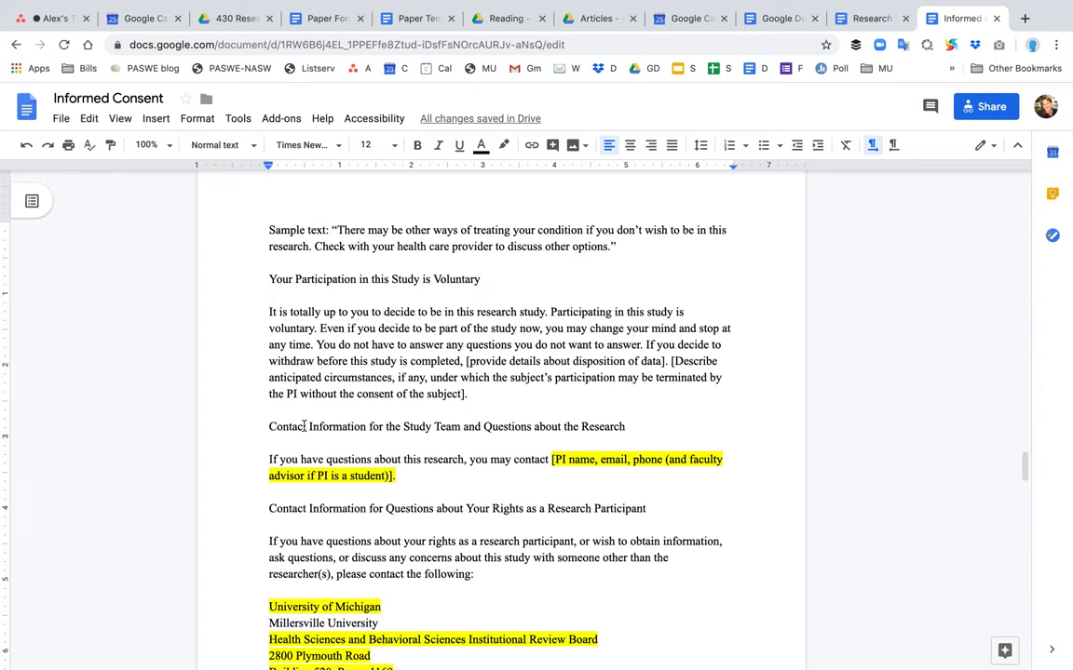
Add 'address' after 'phone,' in the highlighted PI contact placeholder
scroll(down, 3)
text(, address)
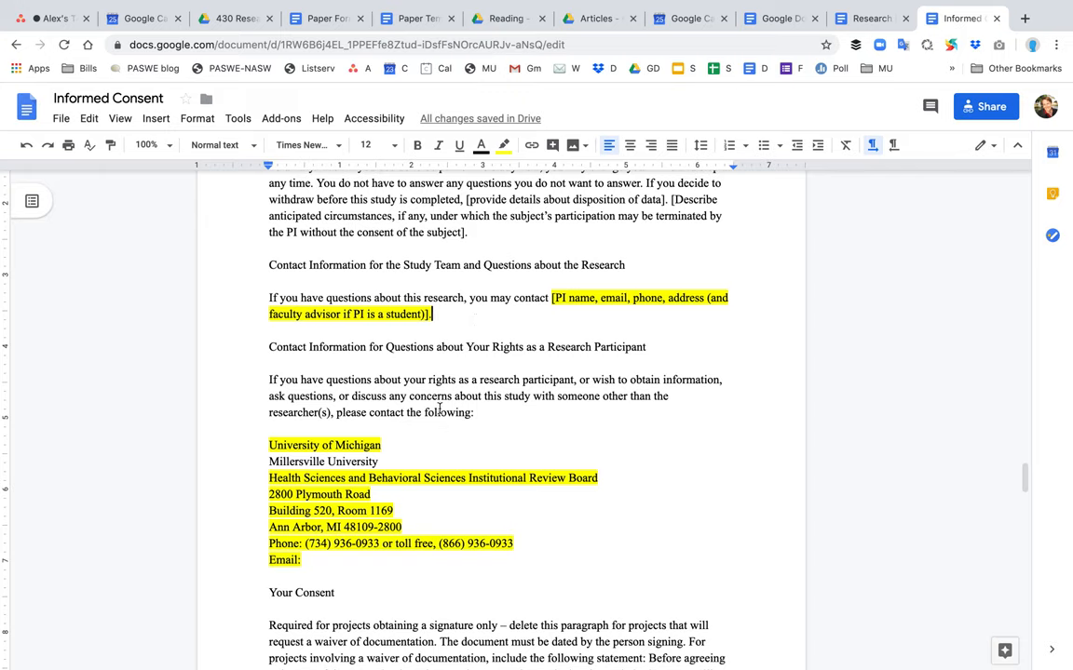
scroll(down, 3)
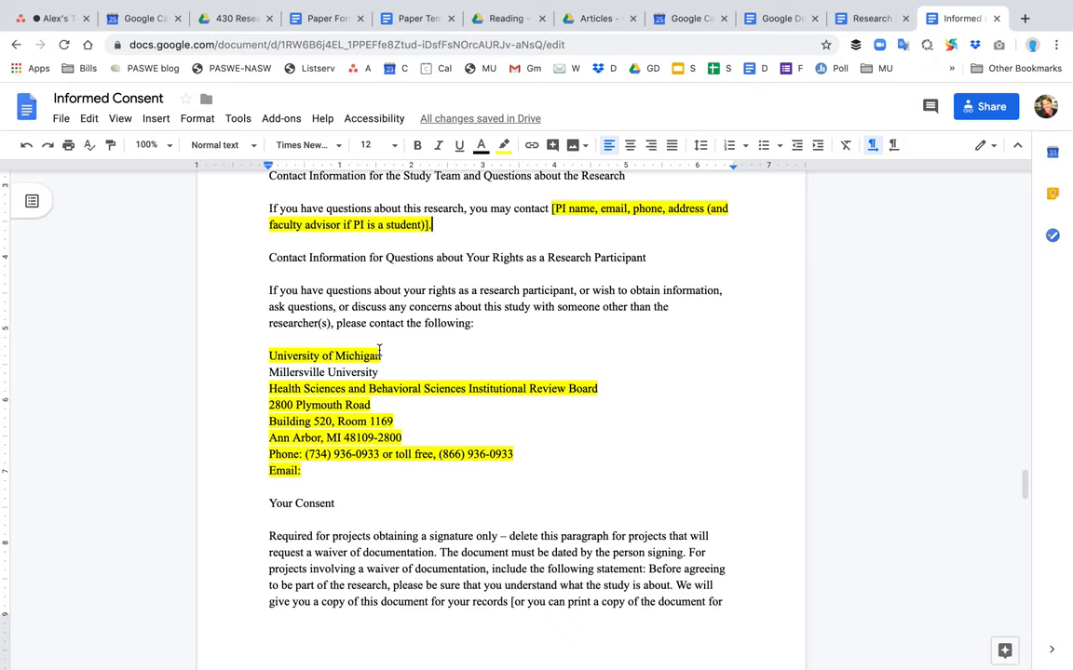
mouse_move(309, 360)
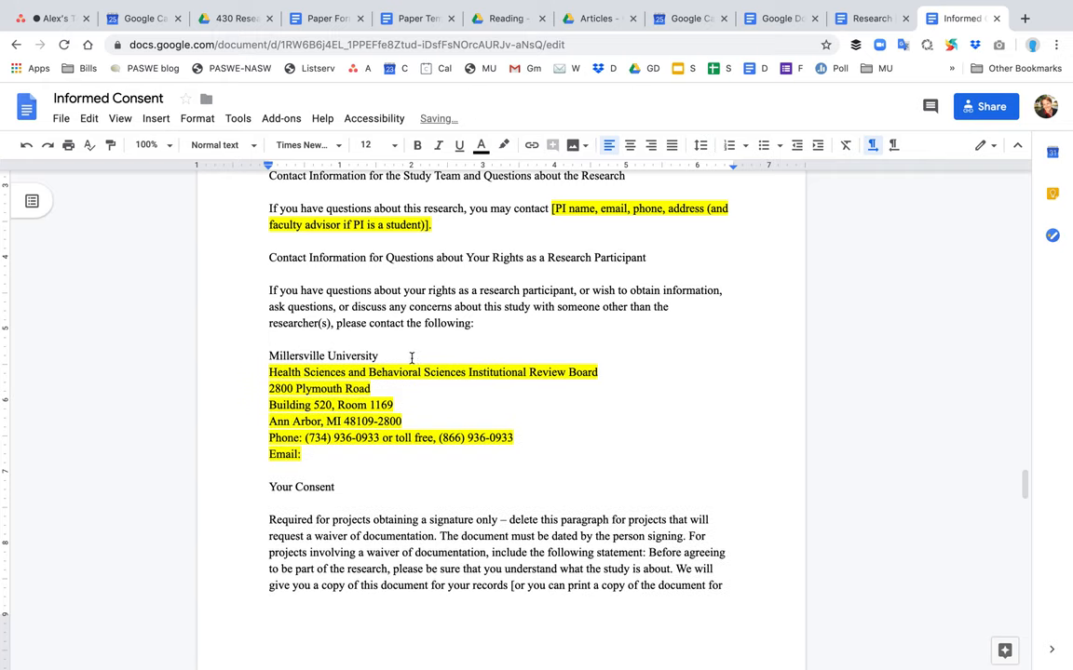
Replace the University of Michigan line with 'Millersville University Institutional Review Board (IRB)'
text(Inst)
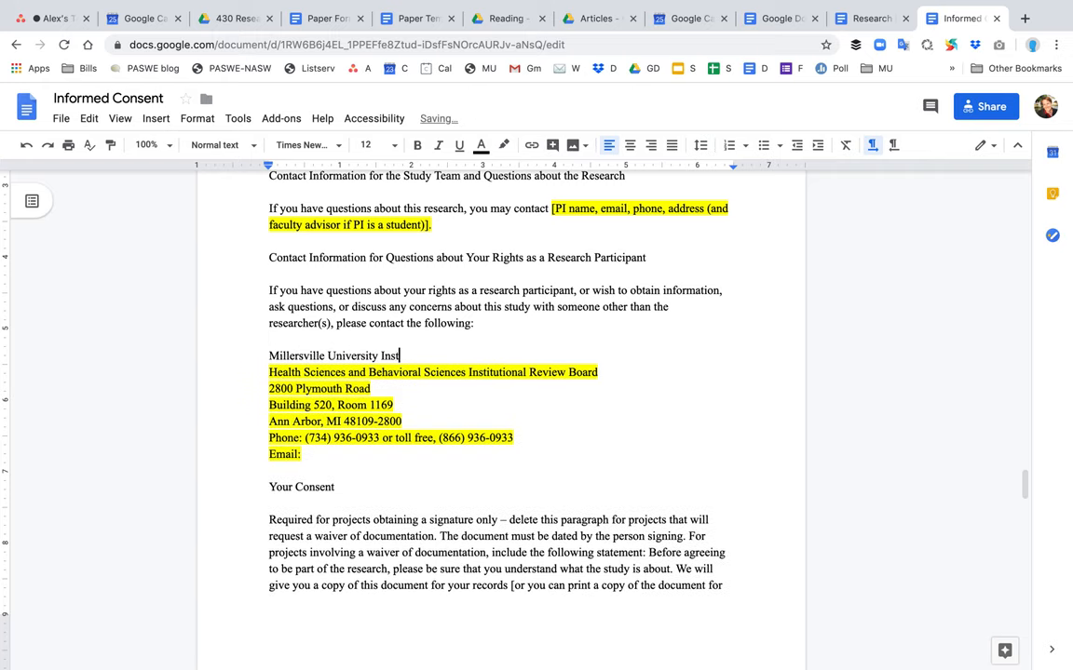
text(itutional Review Board (IR)
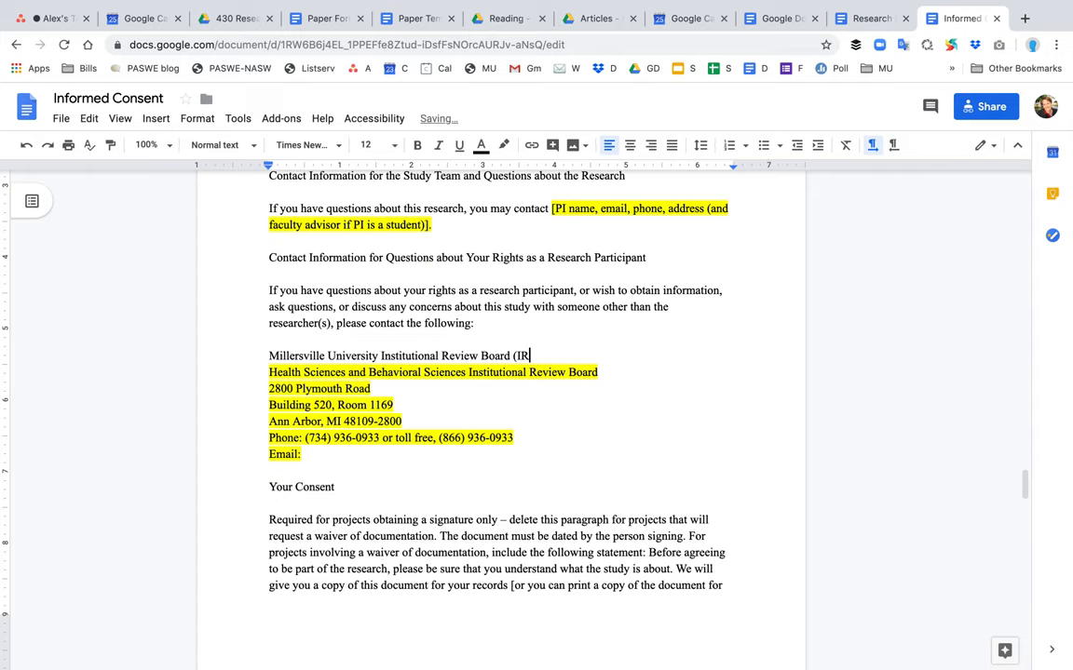
text(B))
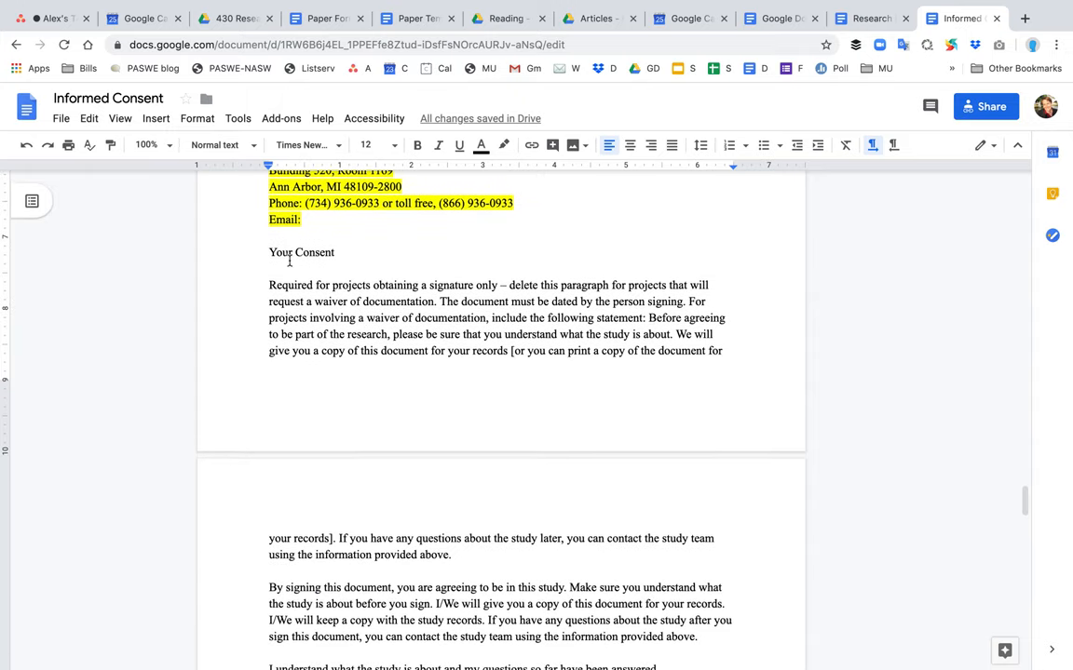
scroll(down, 3)
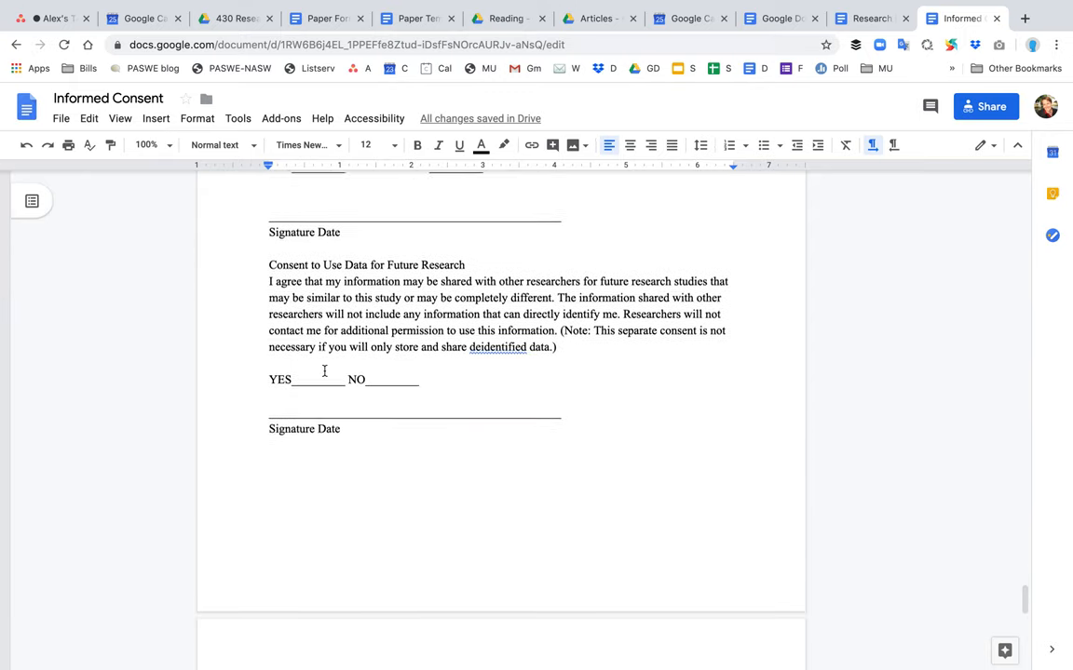
scroll(down, 3)
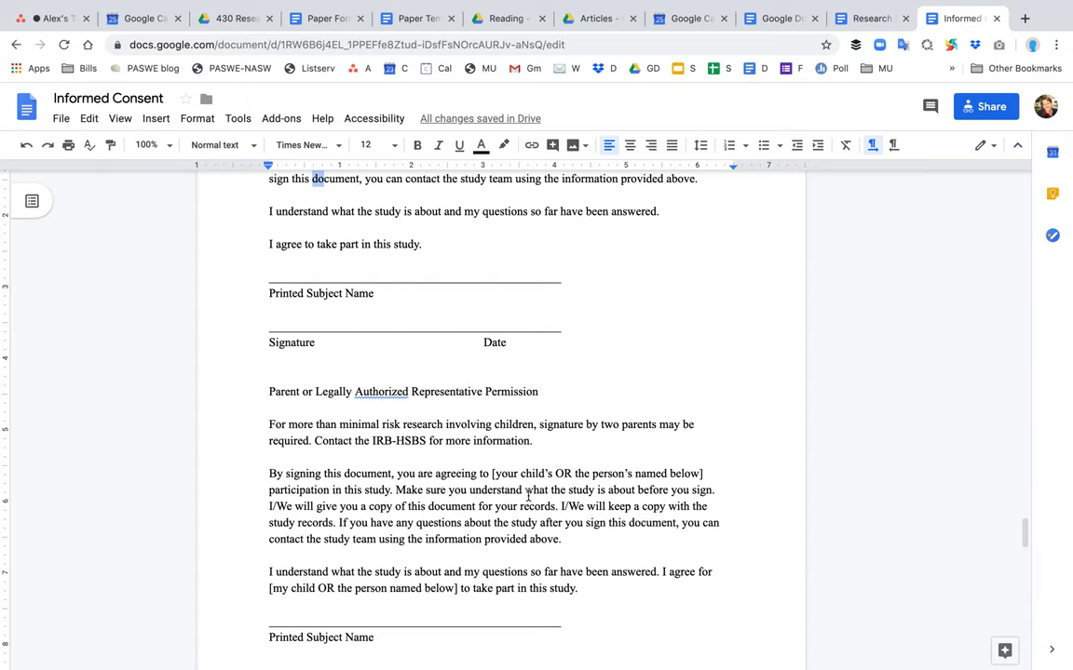
mouse_move(1024, 535)
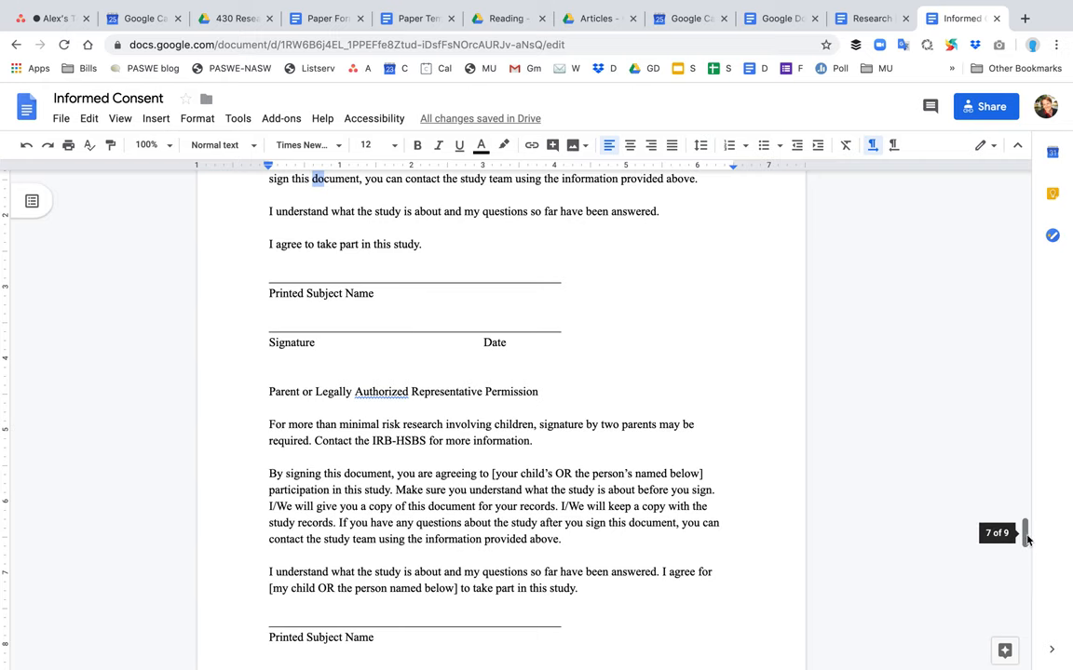